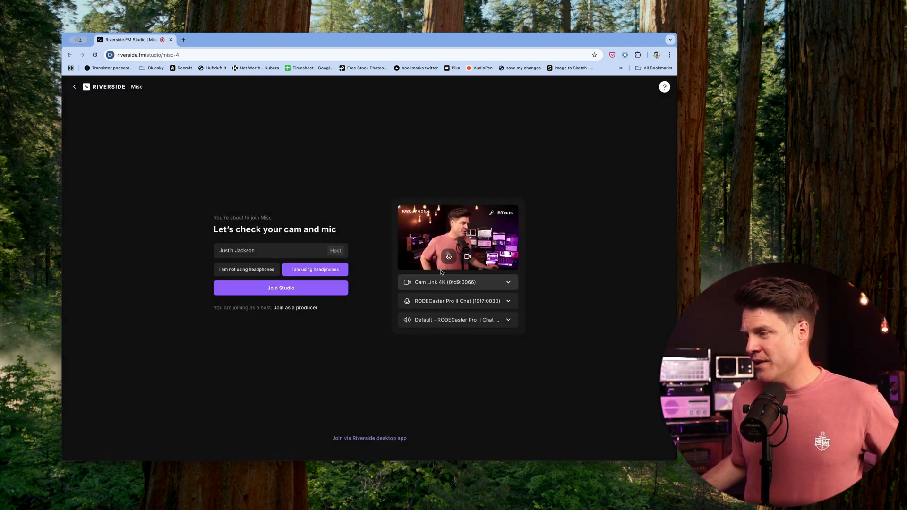
Step: Join the studio, copy the guest invite link and show the recording start choices
click(281, 288)
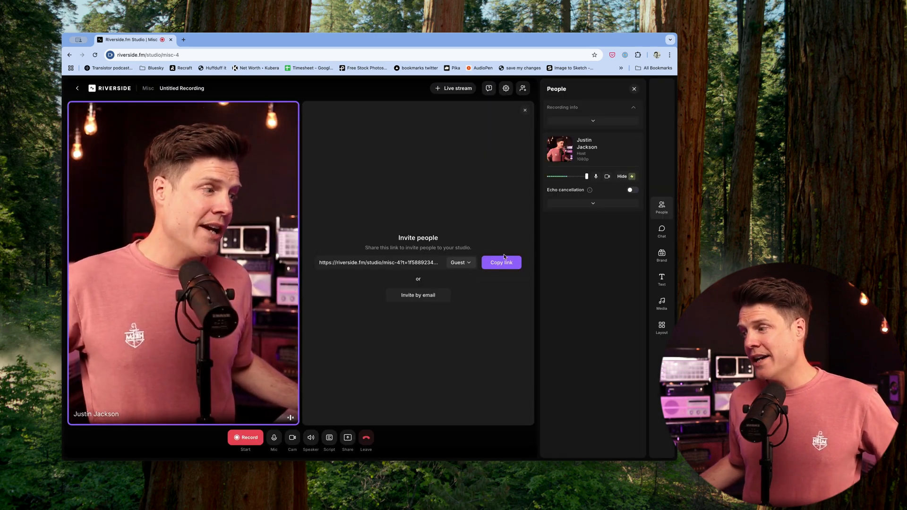
click(502, 262)
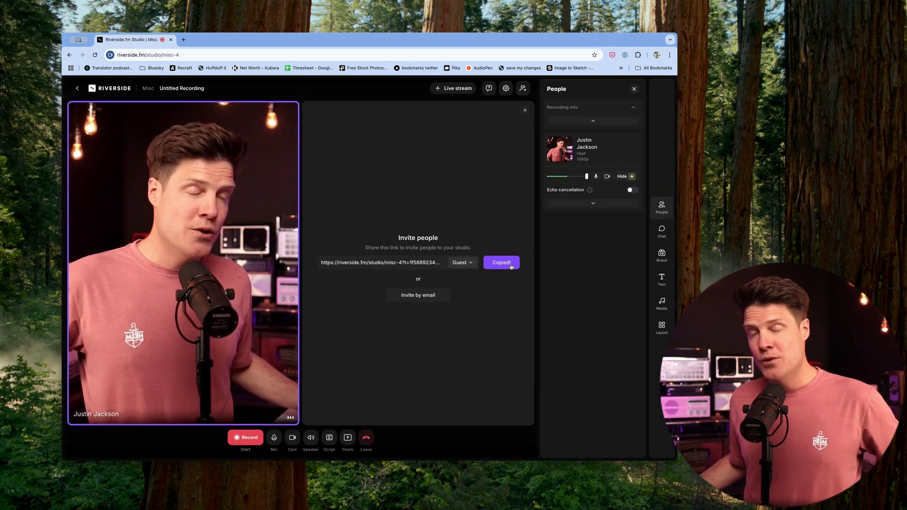
click(245, 438)
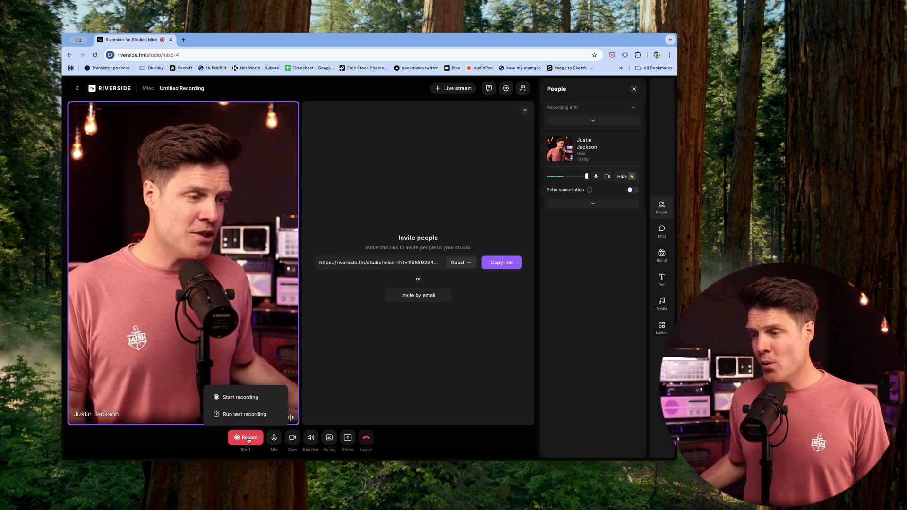
Step: Record the intro take and stop it so it uploads completely
click(239, 397)
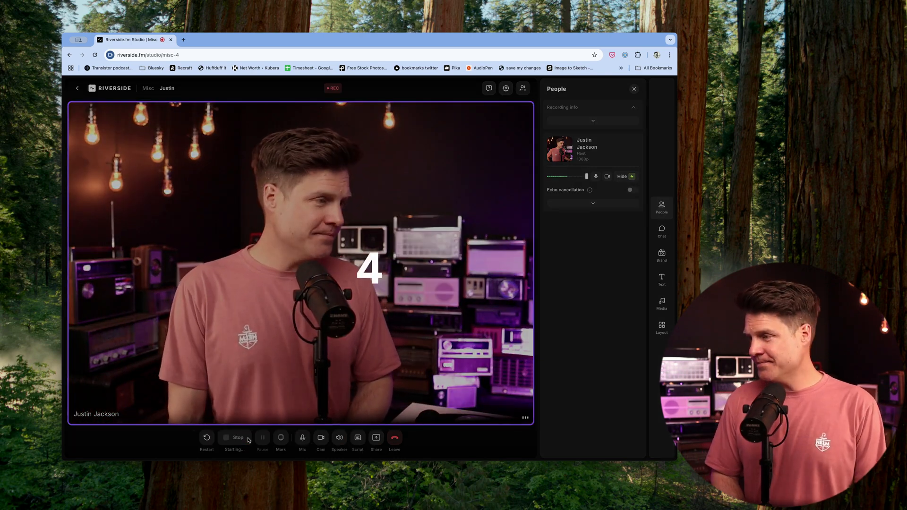
click(235, 437)
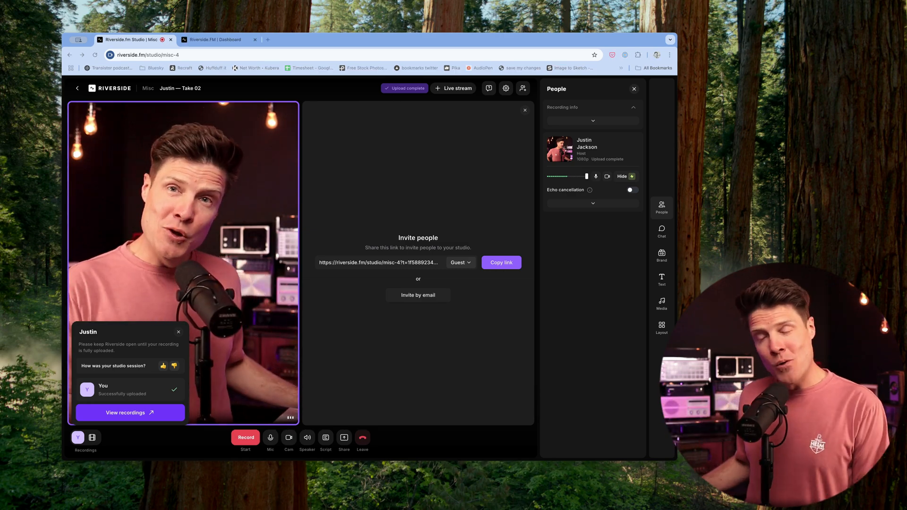
Step: Open the recording in the editor, strike out the word 'brand' and cut the silent intro
click(130, 413)
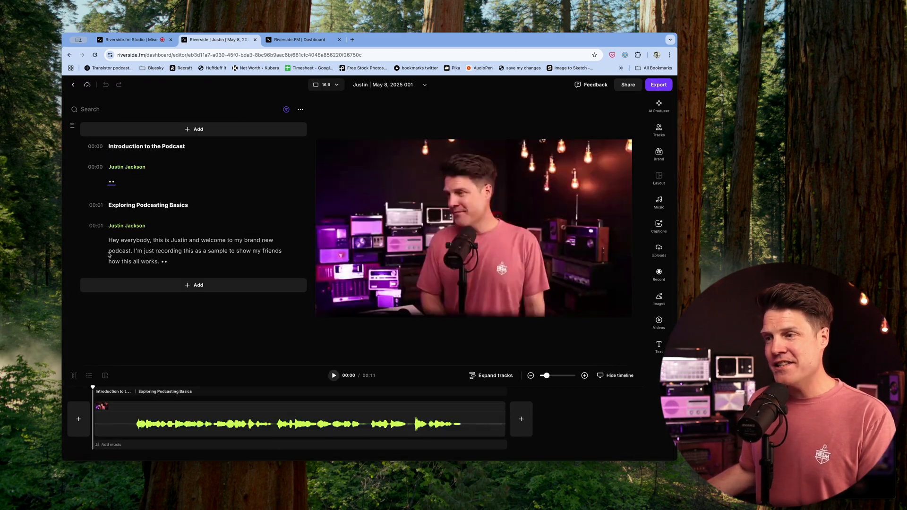
double_click(122, 240)
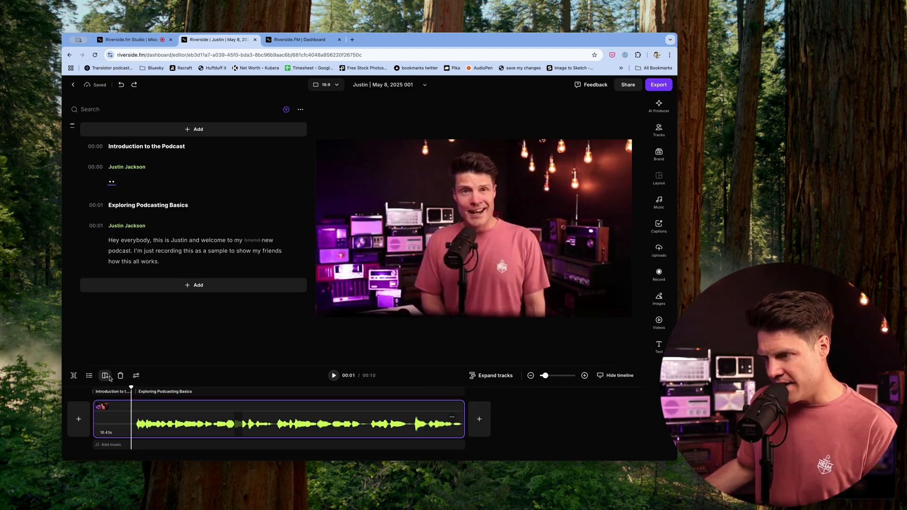
click(104, 376)
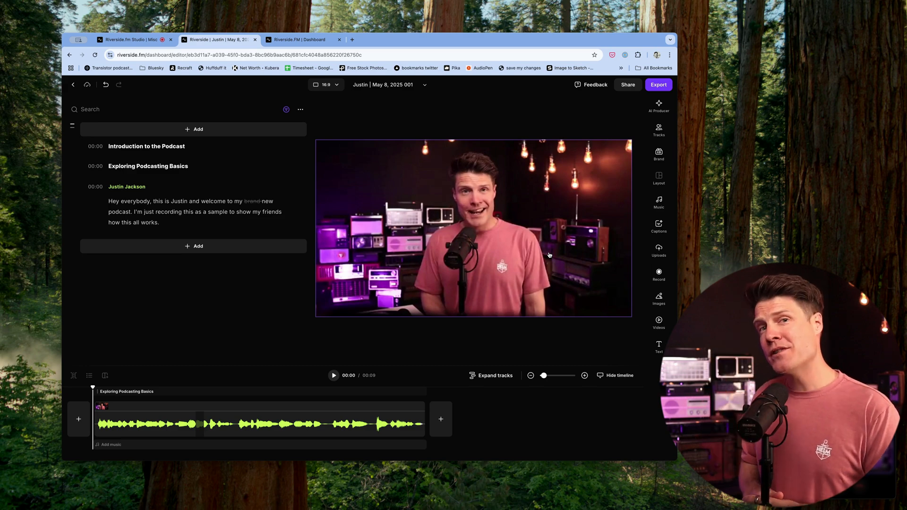
mouse_move(739, 72)
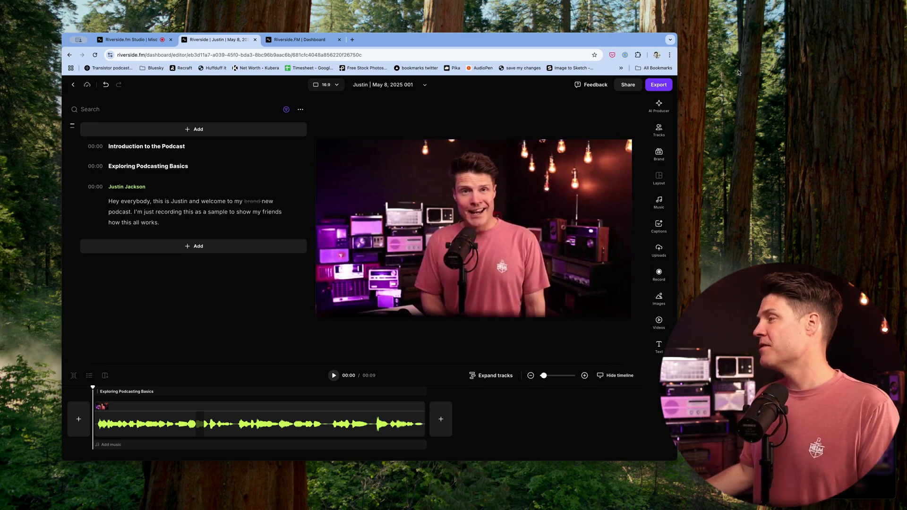
Step: Export audio only as MP3 with normalized levels and view it on the exports dashboard
click(659, 85)
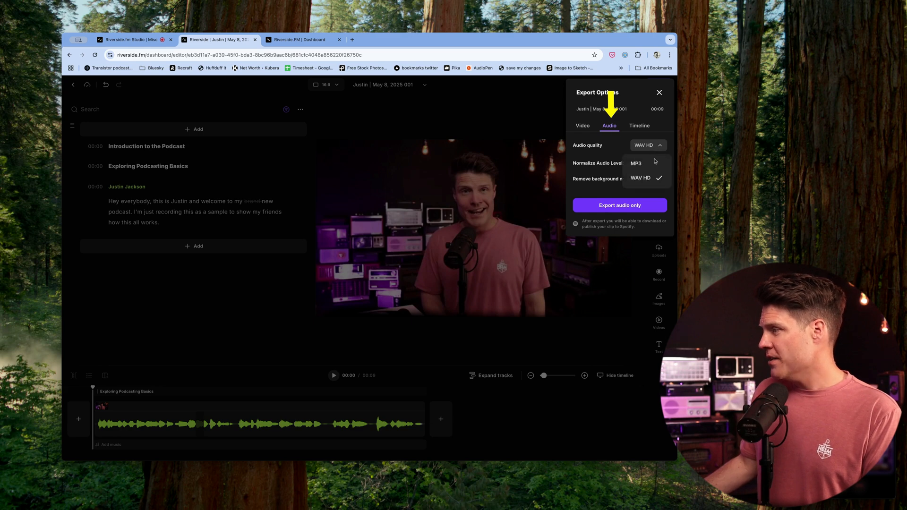
click(636, 163)
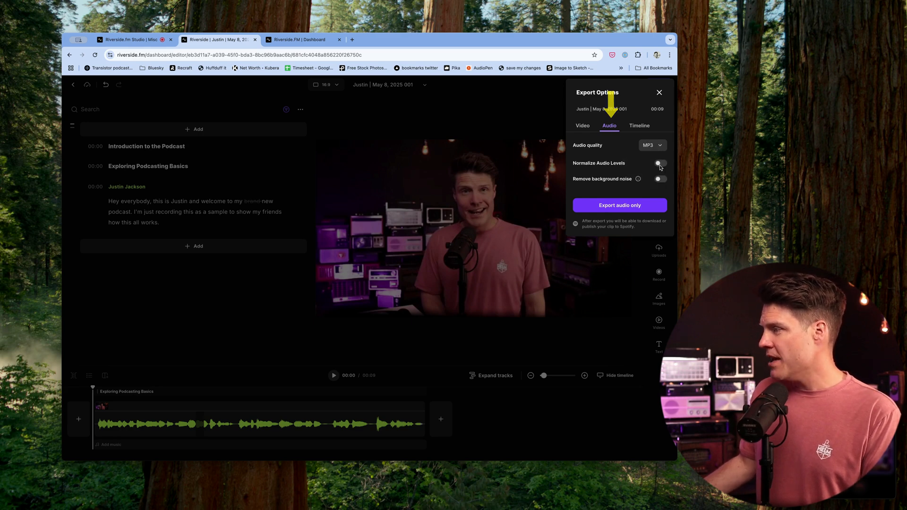
click(660, 163)
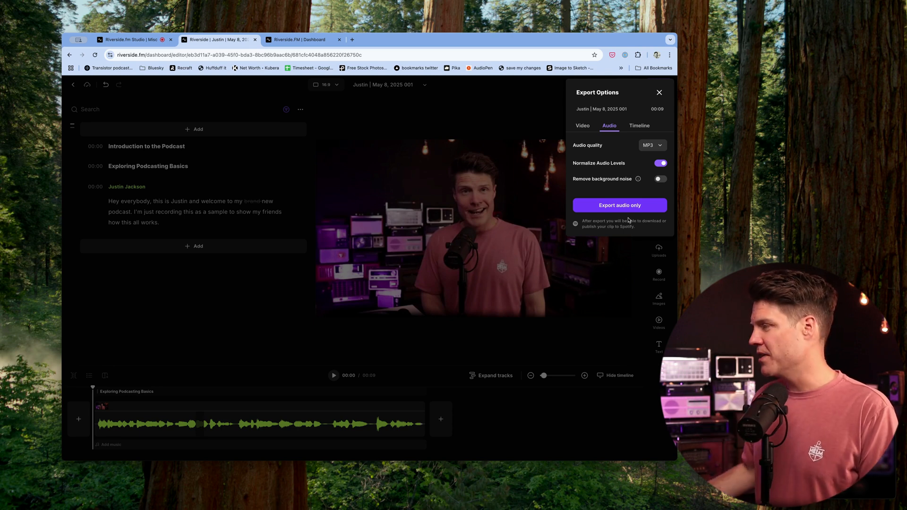
click(620, 205)
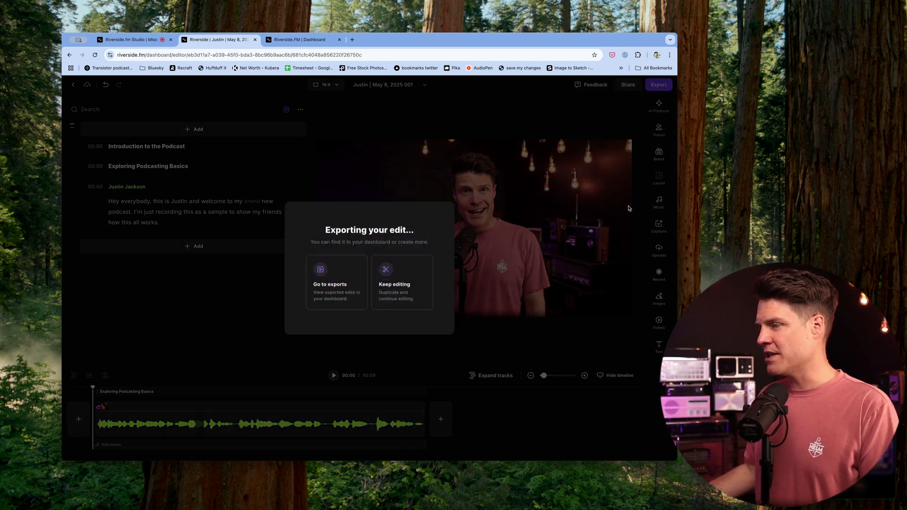
click(337, 284)
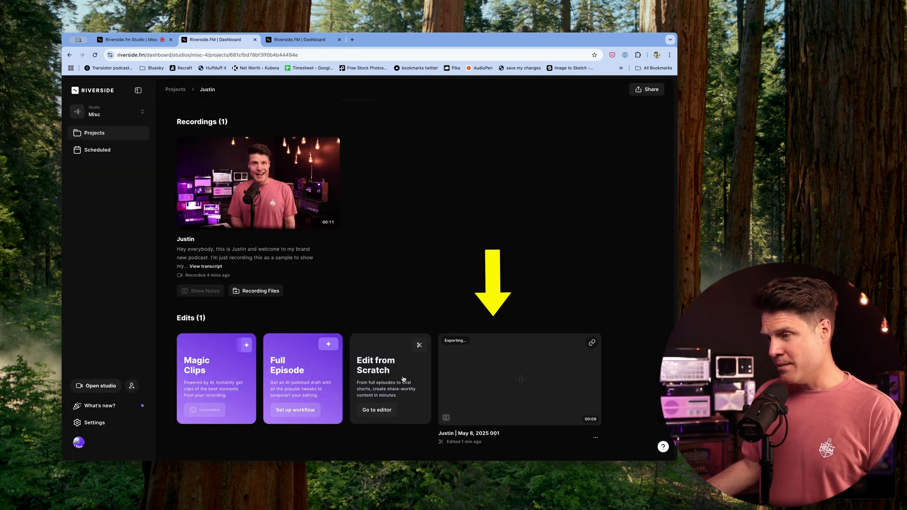
mouse_move(347, 458)
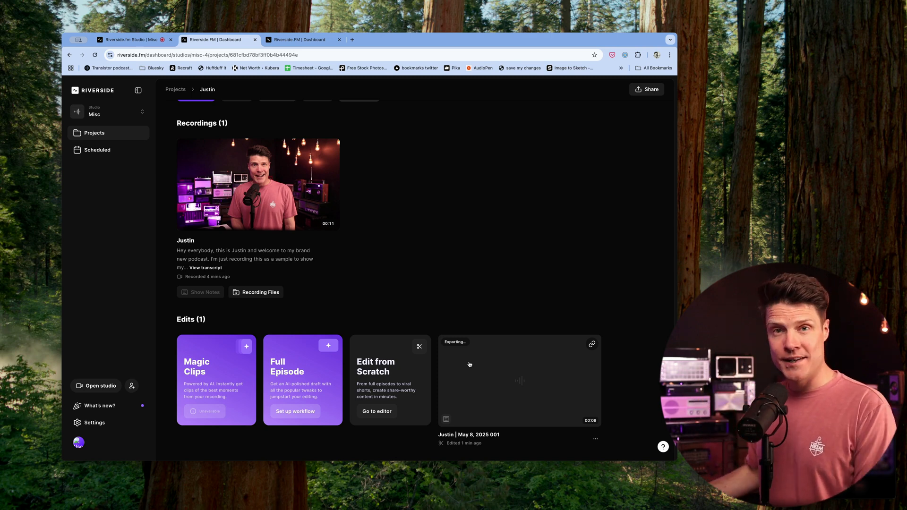
mouse_move(467, 362)
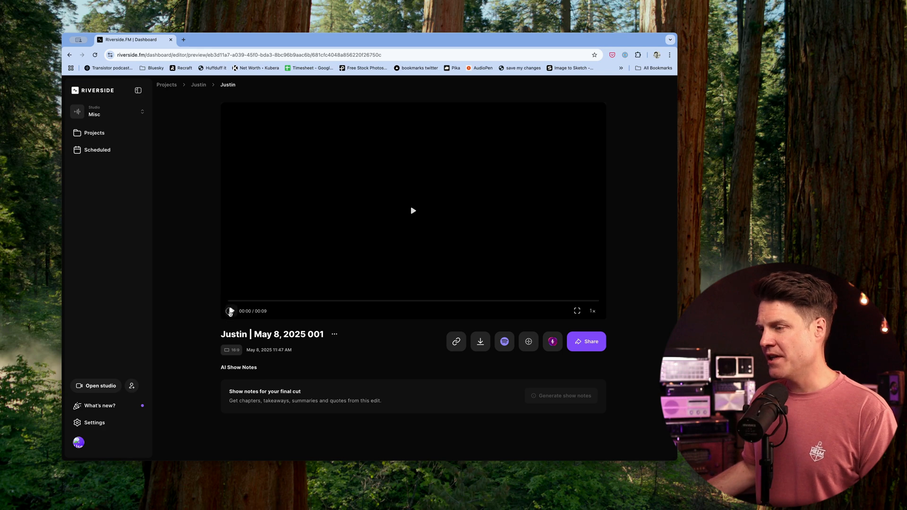
Step: Preview the export and send it to Transistor as an episode titled 'My demo episode'
click(231, 311)
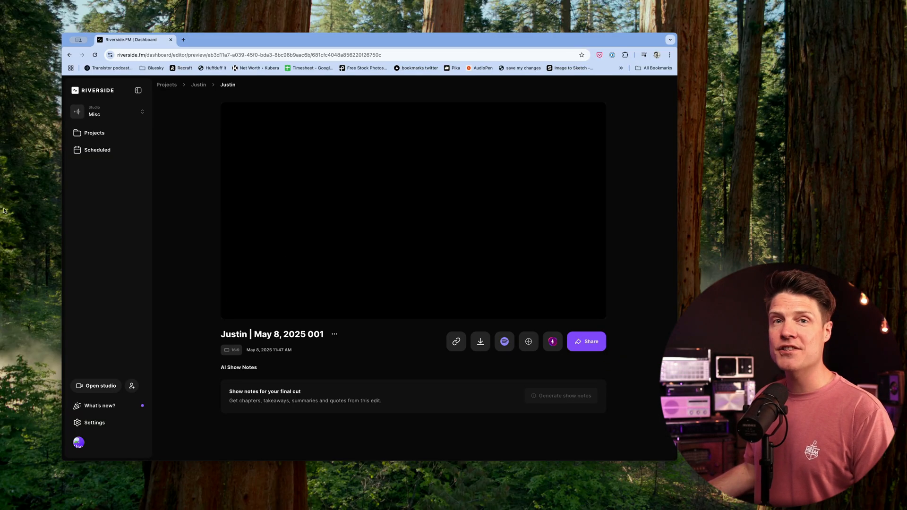
mouse_move(528, 342)
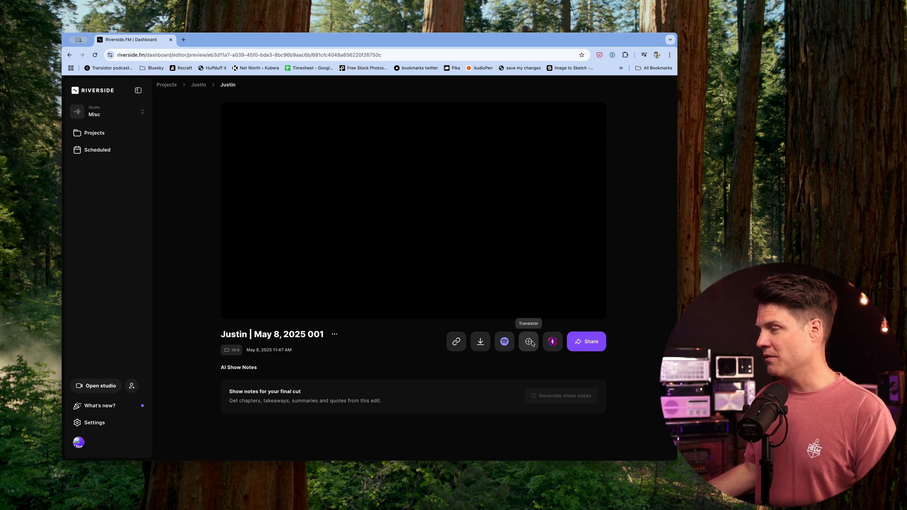
click(528, 342)
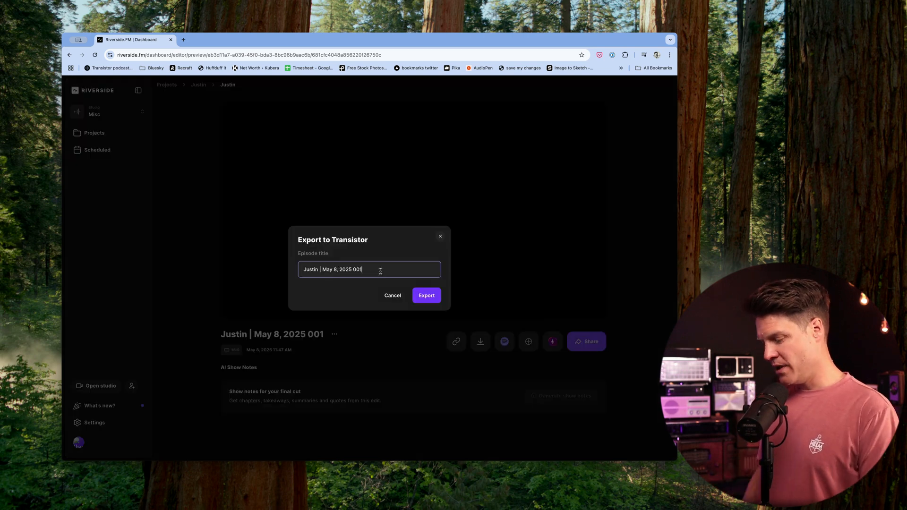
text(My)
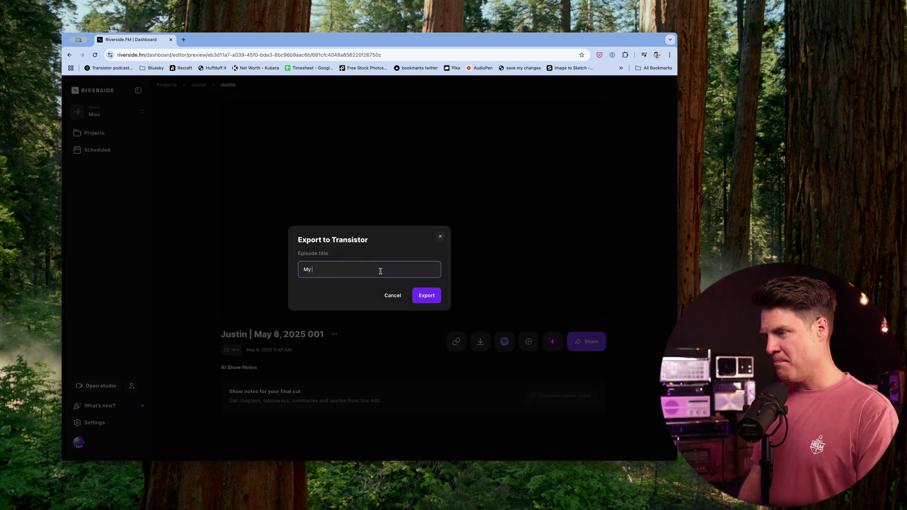
text(demo episode)
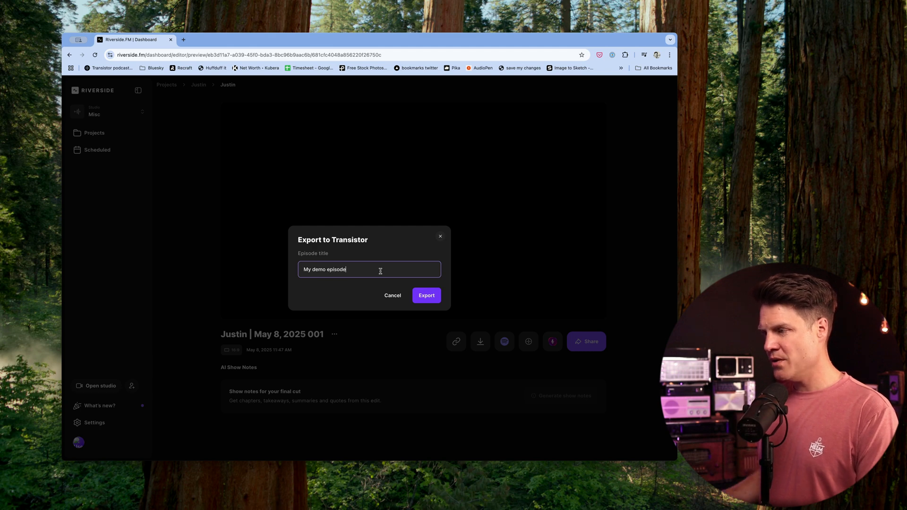
click(426, 296)
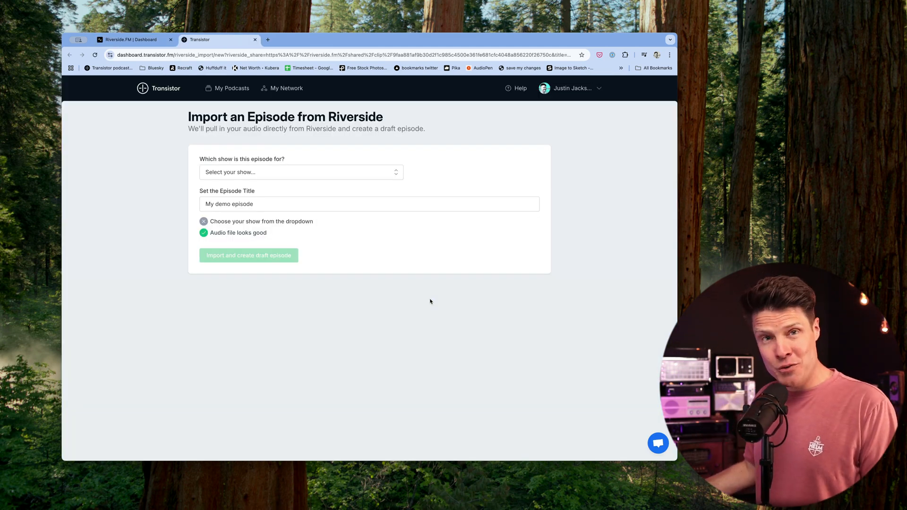
Step: Import the audio into the show Best Podcast Ever as a draft episode
click(301, 172)
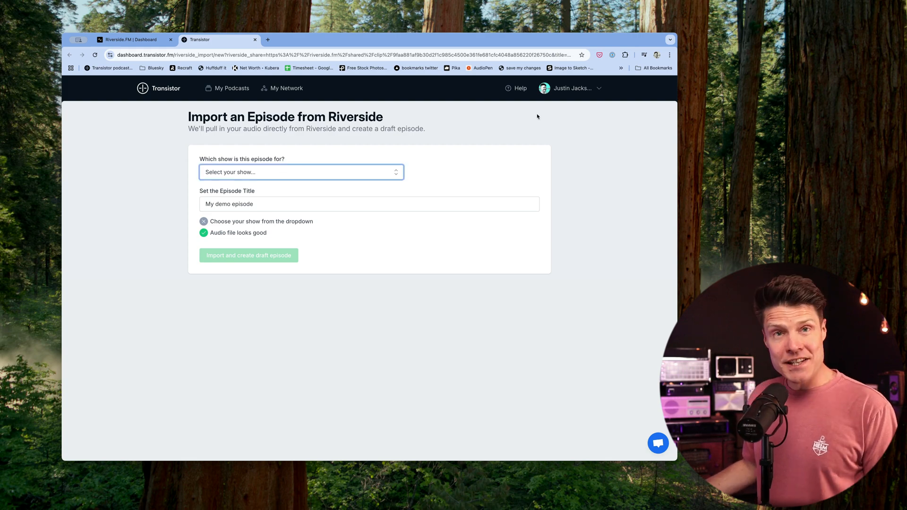
click(301, 172)
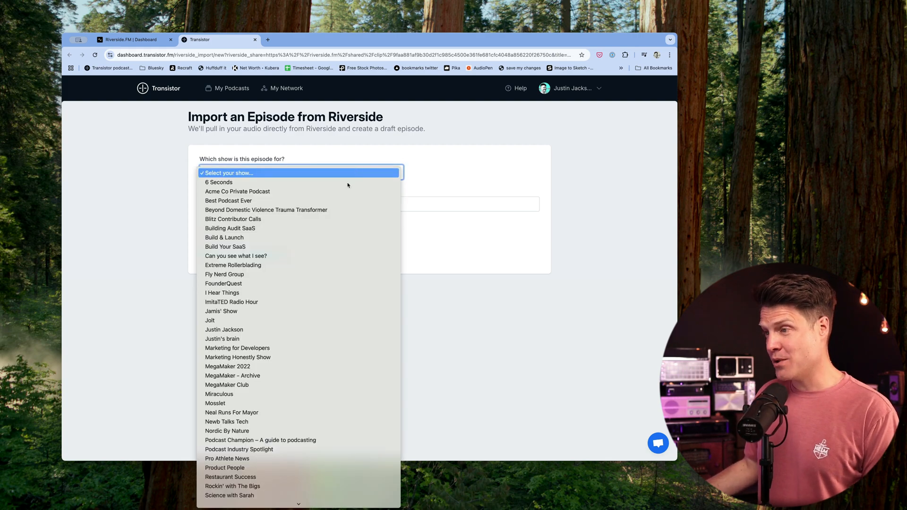
click(228, 200)
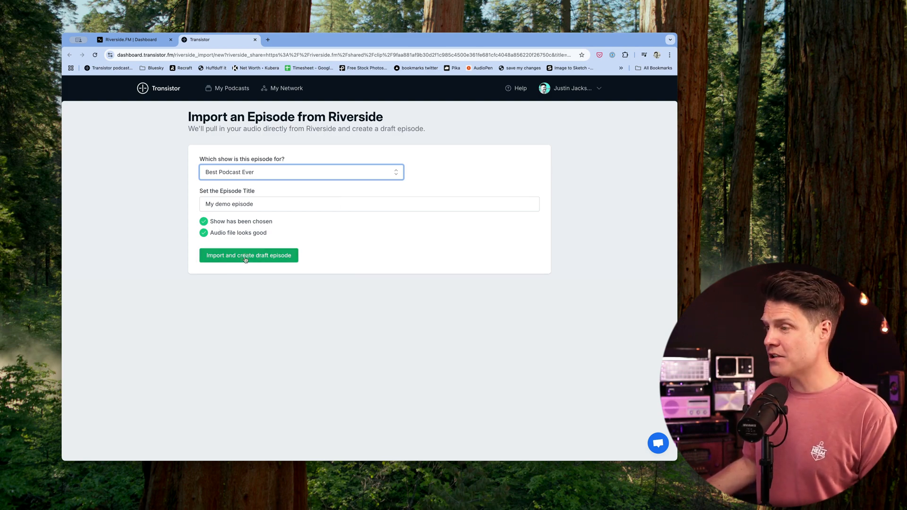
click(248, 255)
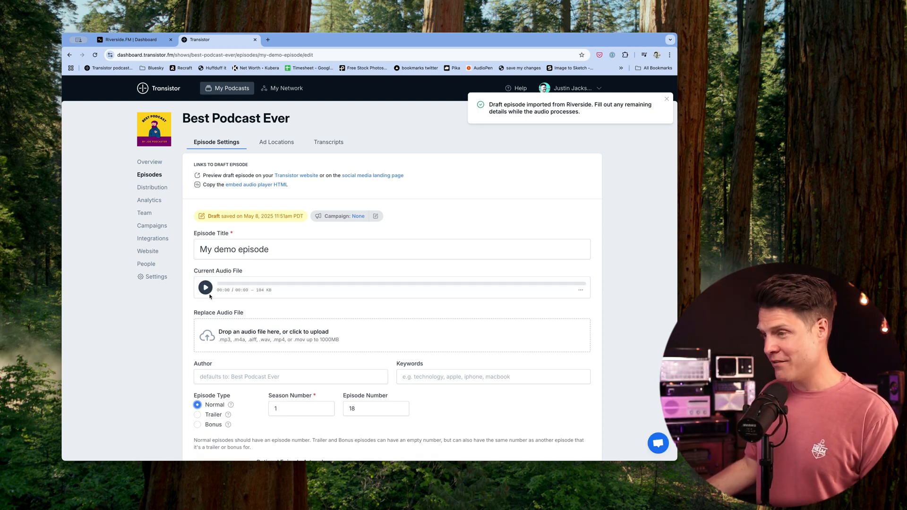
Step: Listen to the imported audio and publish the episode right now
click(206, 288)
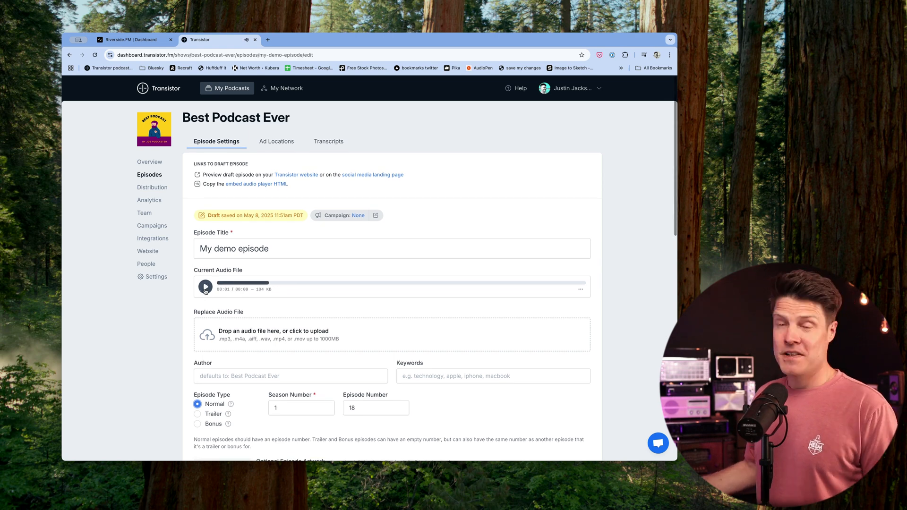
mouse_move(205, 287)
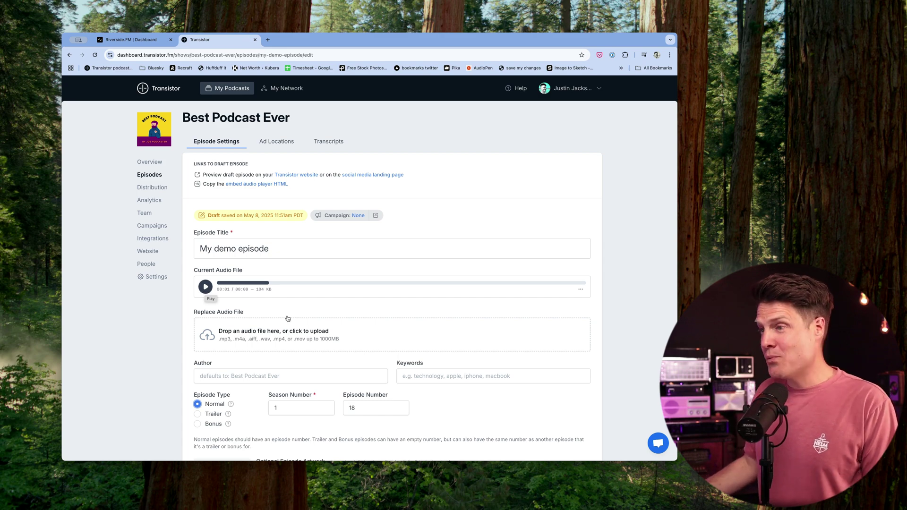
scroll(down, 3)
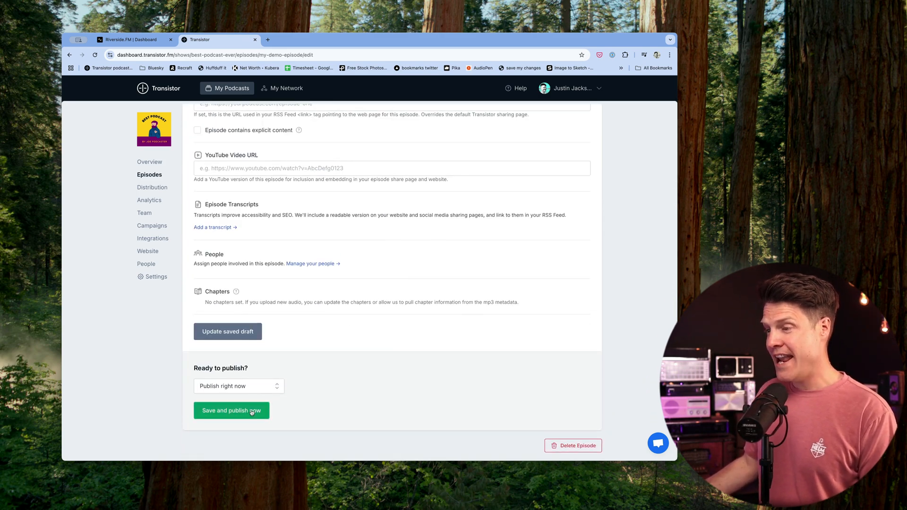
click(231, 411)
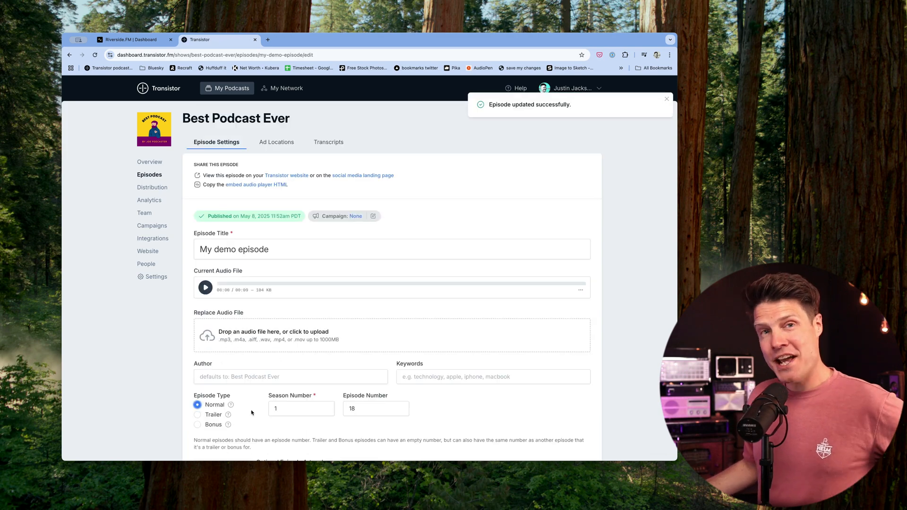